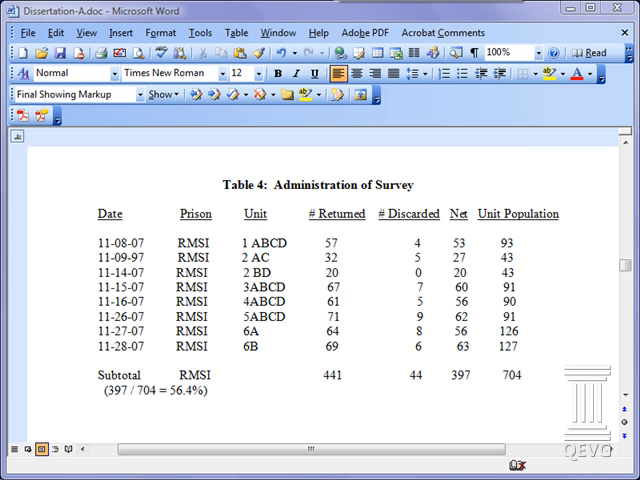
mouse_move(544, 416)
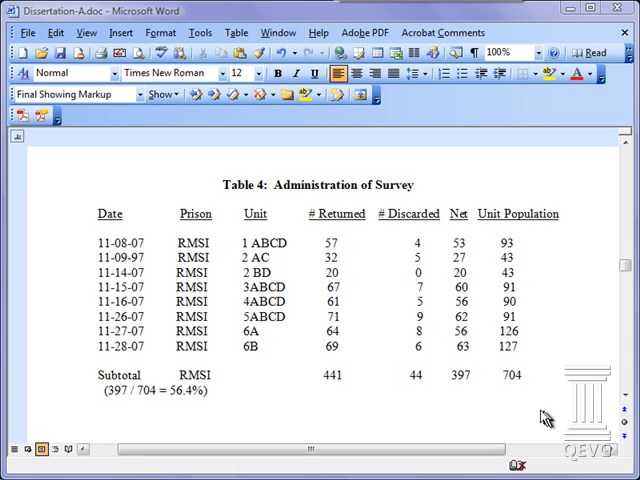
mouse_move(404, 250)
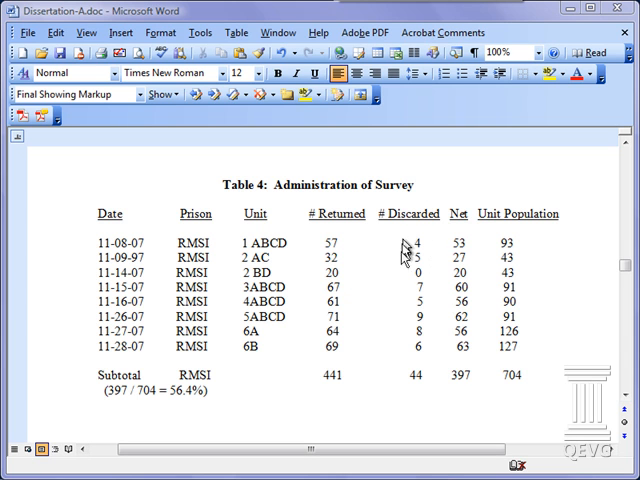
mouse_move(432, 288)
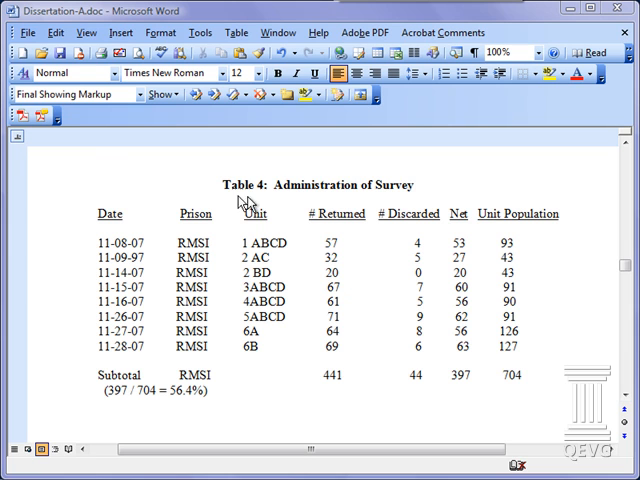
mouse_move(68, 392)
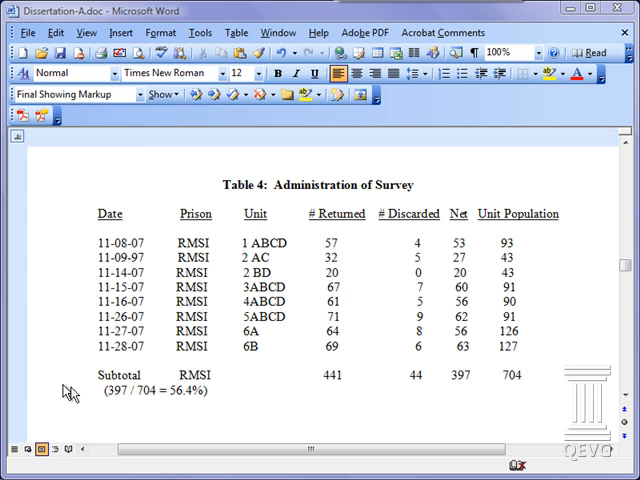
mouse_move(158, 268)
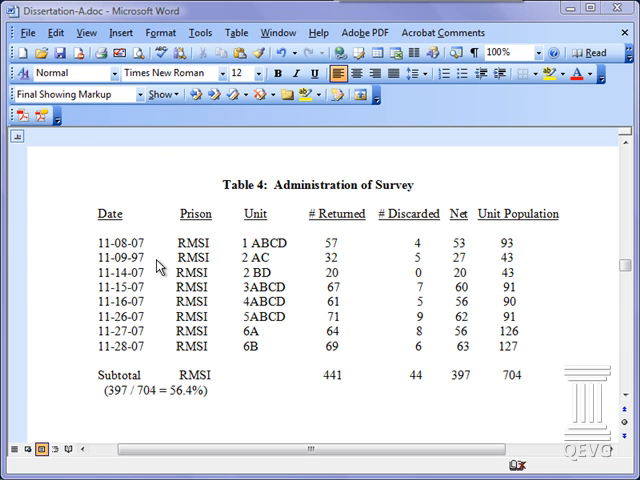
mouse_move(190, 228)
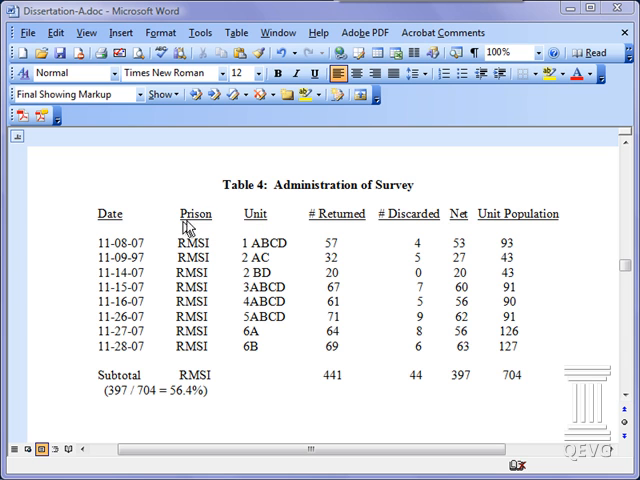
mouse_move(472, 64)
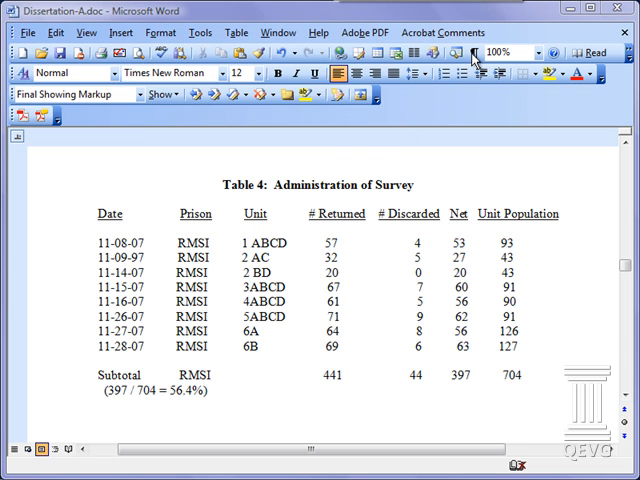
Show hidden tab and paragraph marks in the survey data rows
left_click(472, 52)
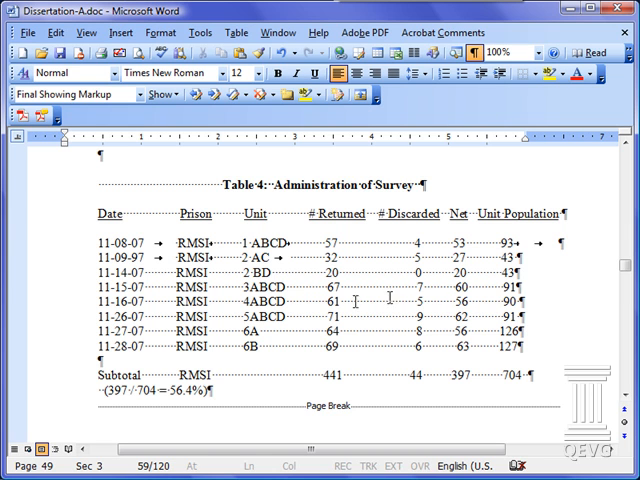
mouse_move(156, 244)
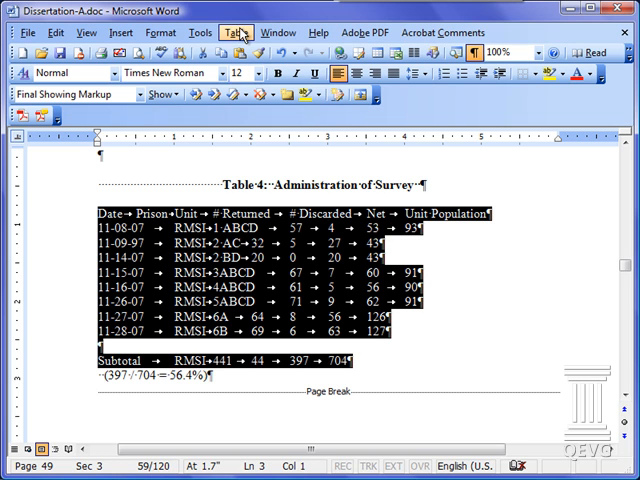
Start Convert Text to Table for the selected survey rows from the Table menu
left_click(236, 32)
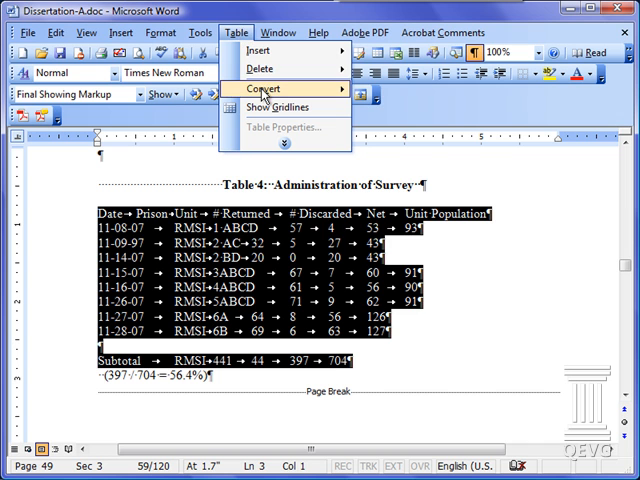
mouse_move(264, 88)
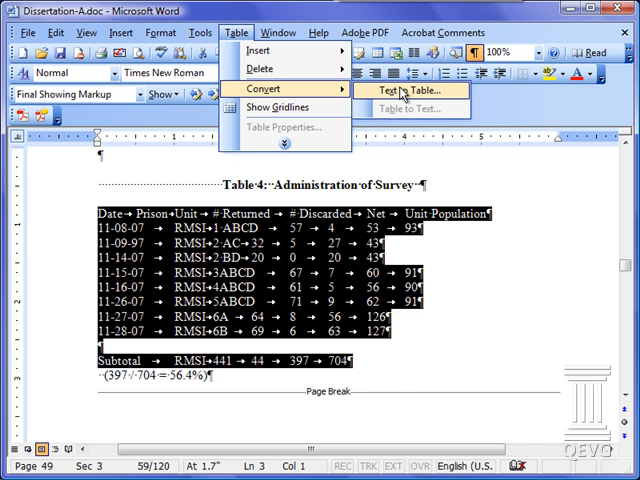
left_click(404, 90)
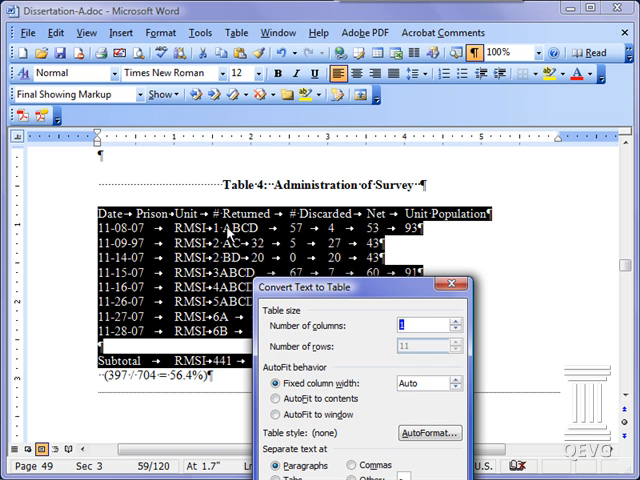
mouse_move(388, 236)
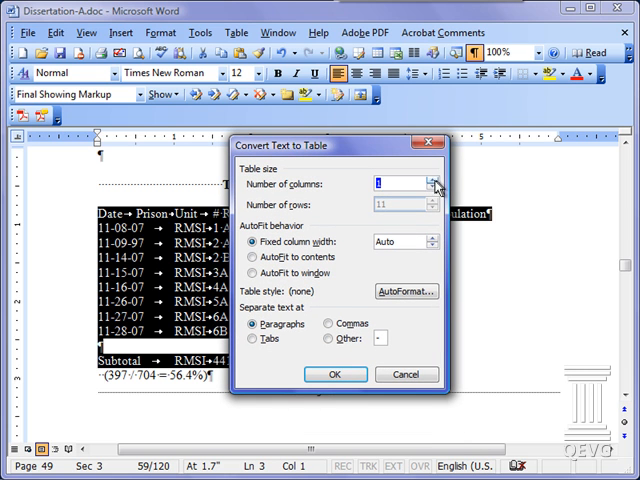
Convert the selection into a 7-column table separated at tabs, Date through Unit Population
left_click(434, 180)
type("7")
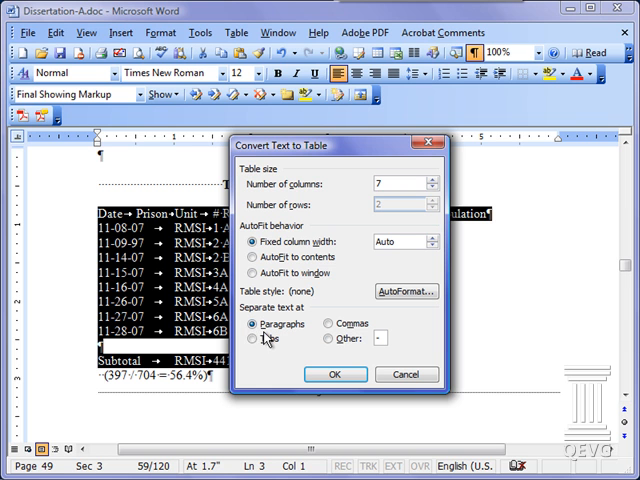
left_click(256, 338)
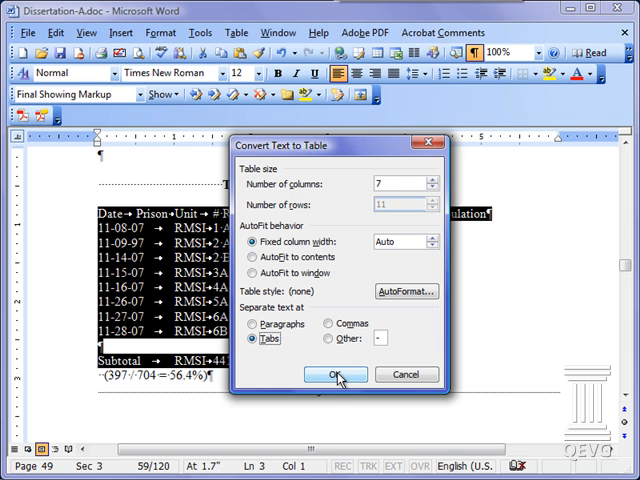
left_click(336, 374)
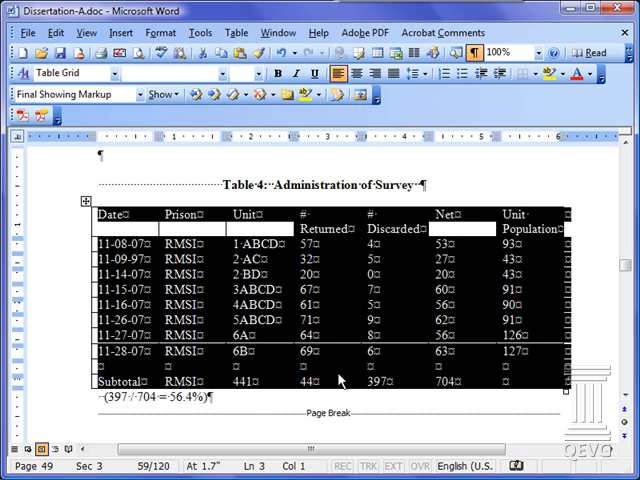